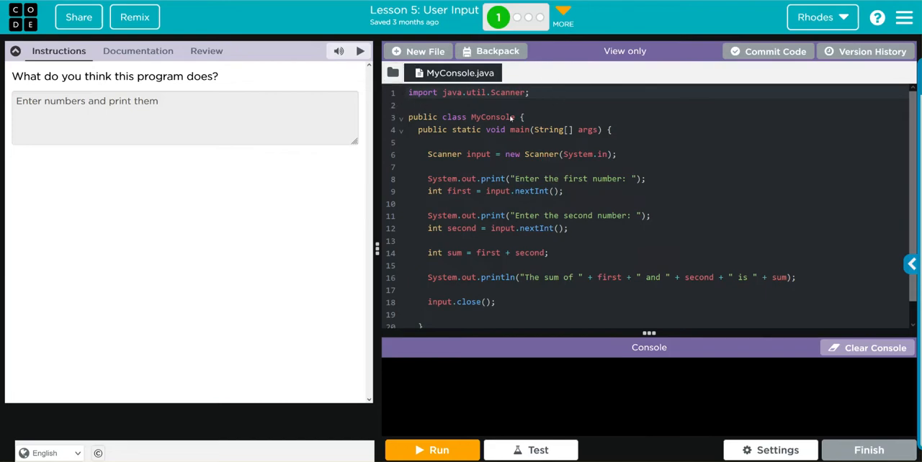
pyautogui.moveTo(450, 106)
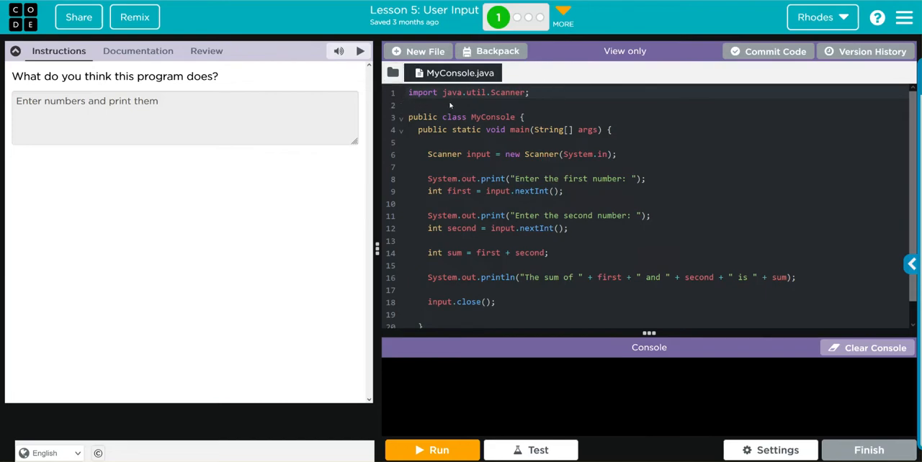
pyautogui.moveTo(508, 101)
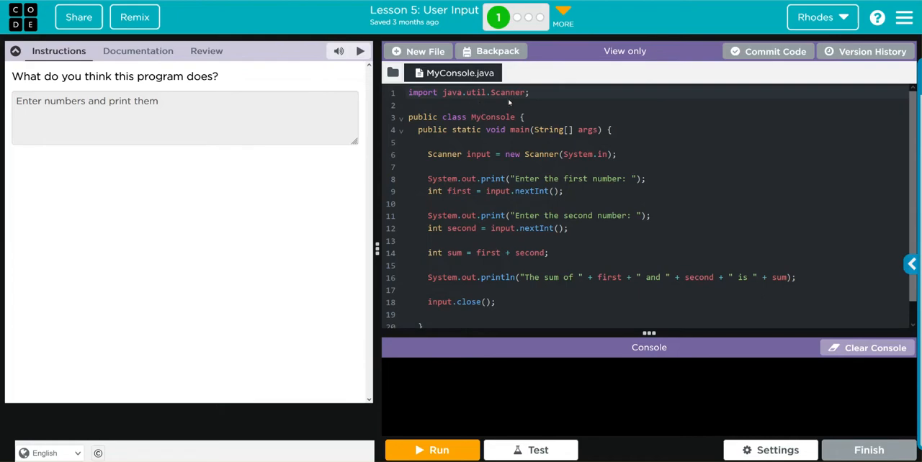
pyautogui.moveTo(434, 103)
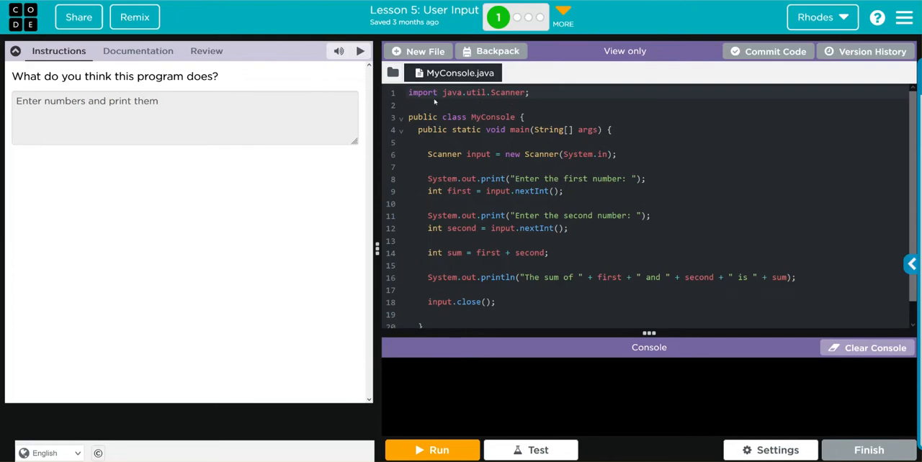
pyautogui.moveTo(452, 89)
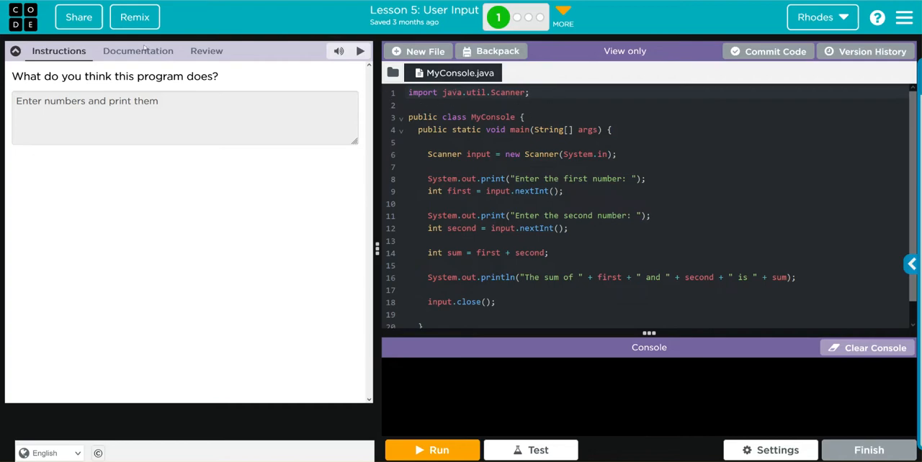
# Open the Scanner class page under java.util in the Java Lab documentation.
pyautogui.click(137, 51)
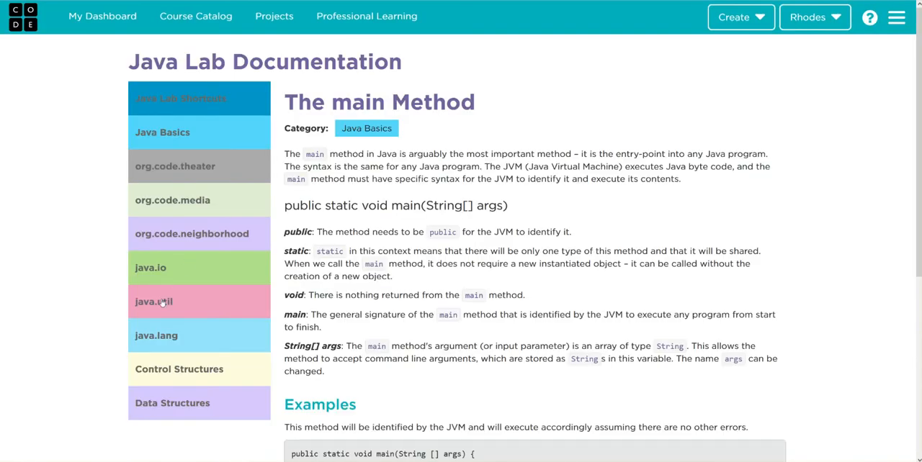
pyautogui.click(154, 302)
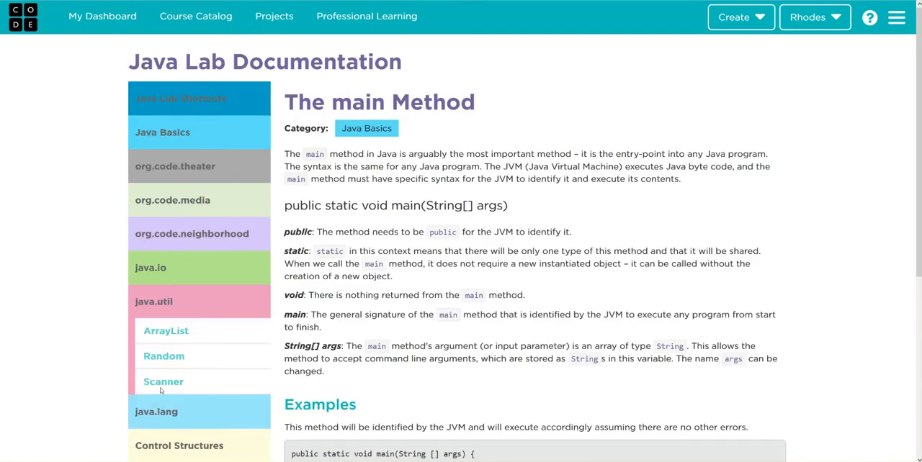
pyautogui.click(163, 381)
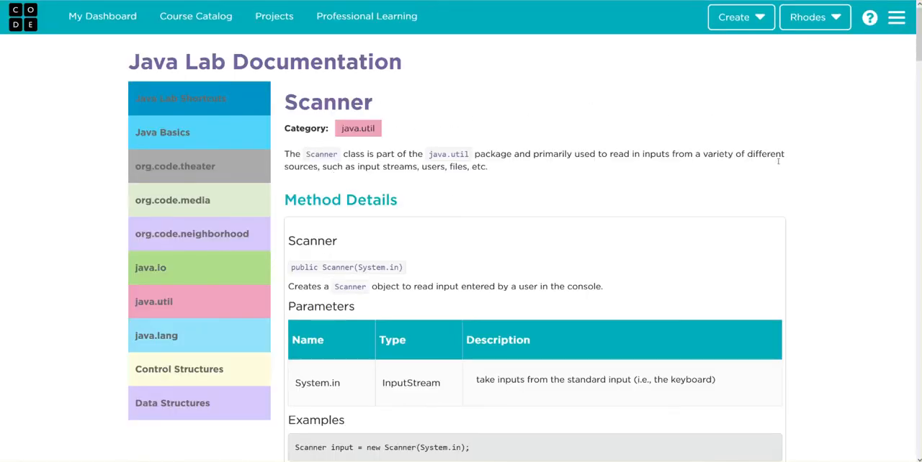
pyautogui.moveTo(771, 109)
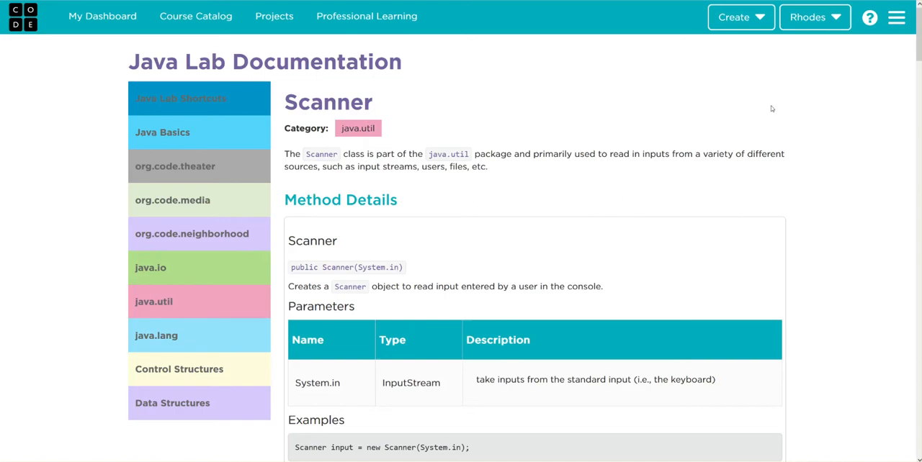
pyautogui.moveTo(700, 104)
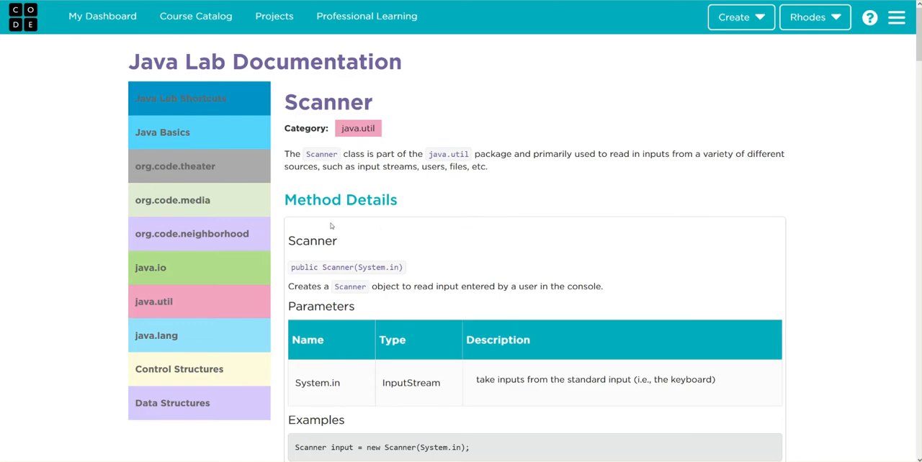
pyautogui.moveTo(530, 188)
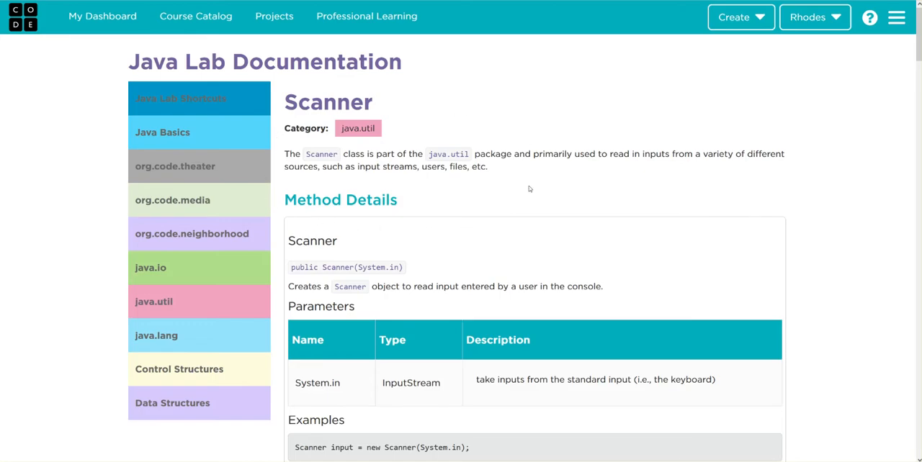
pyautogui.moveTo(348, 157)
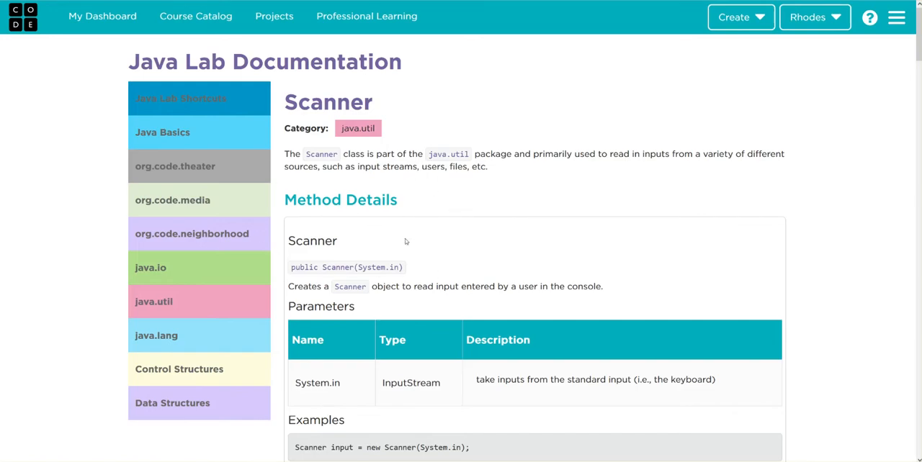
pyautogui.moveTo(396, 241)
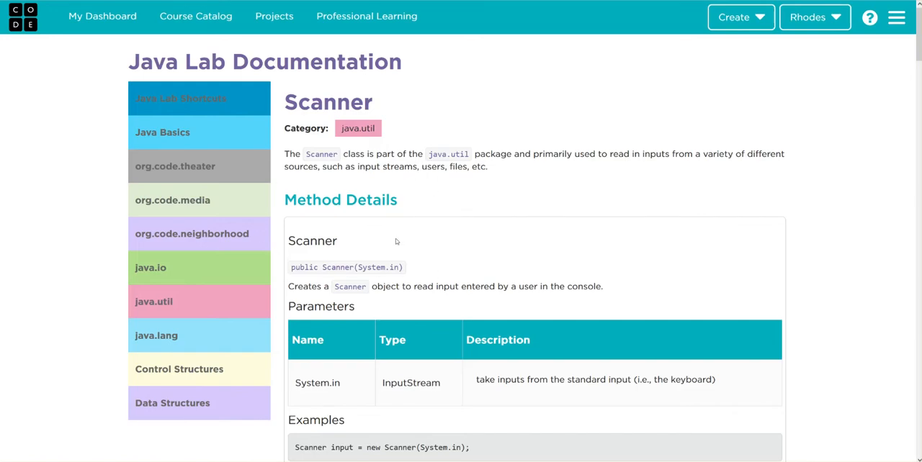
pyautogui.moveTo(493, 242)
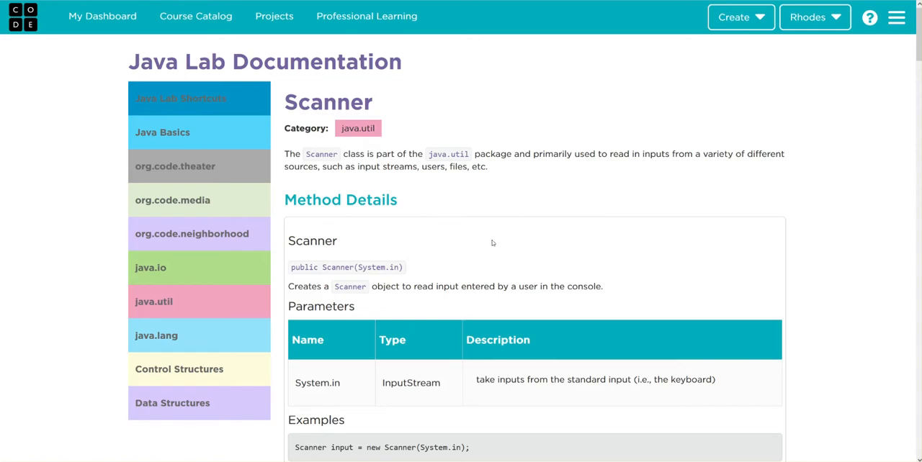
pyautogui.moveTo(351, 395)
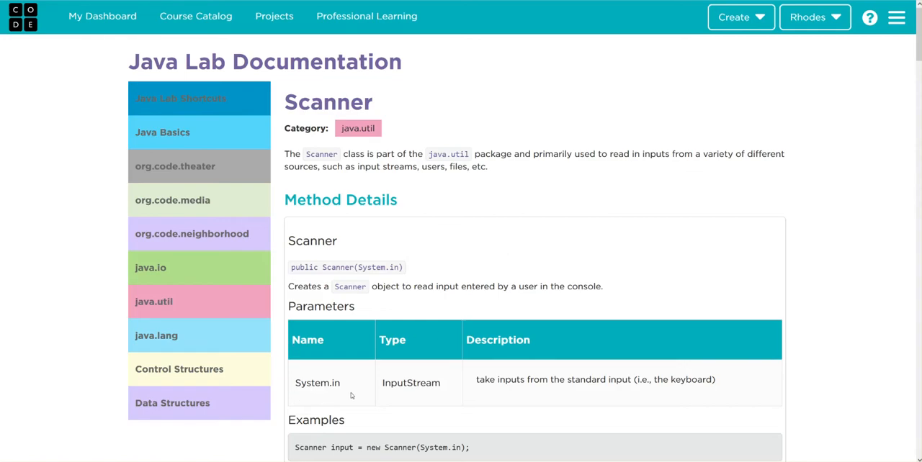
pyautogui.scroll(-3)
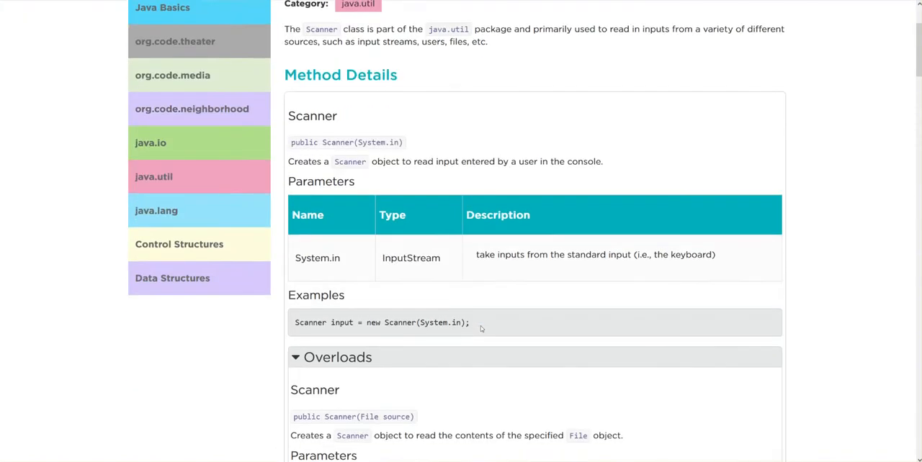
pyautogui.scroll(-3)
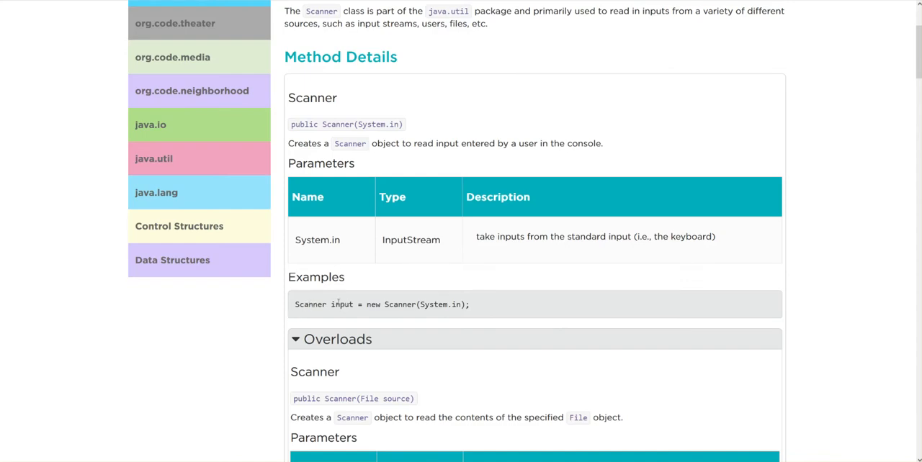
pyautogui.moveTo(366, 294)
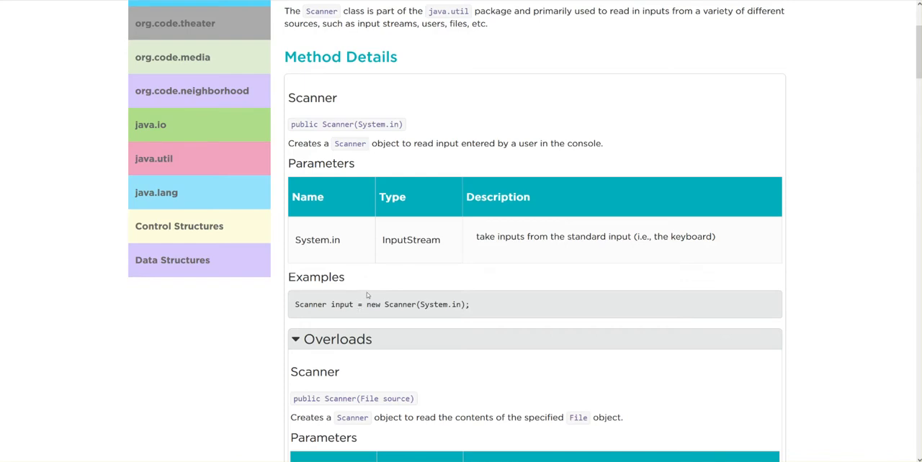
pyautogui.moveTo(431, 300)
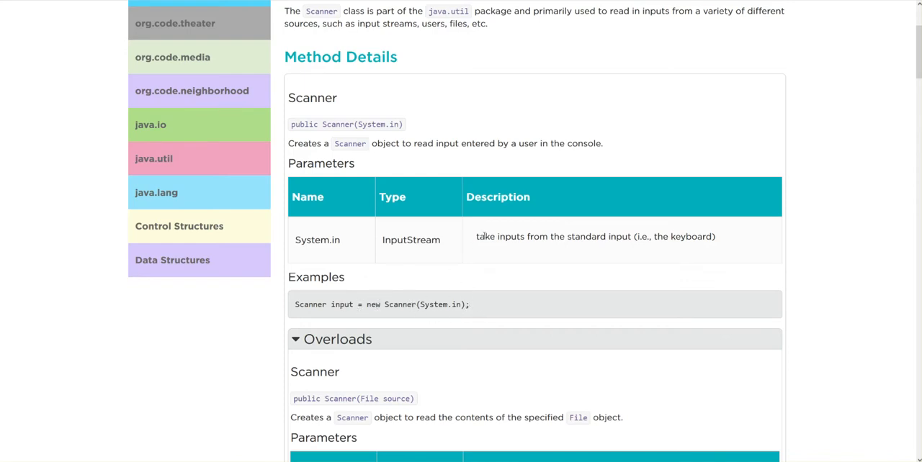
pyautogui.moveTo(474, 241)
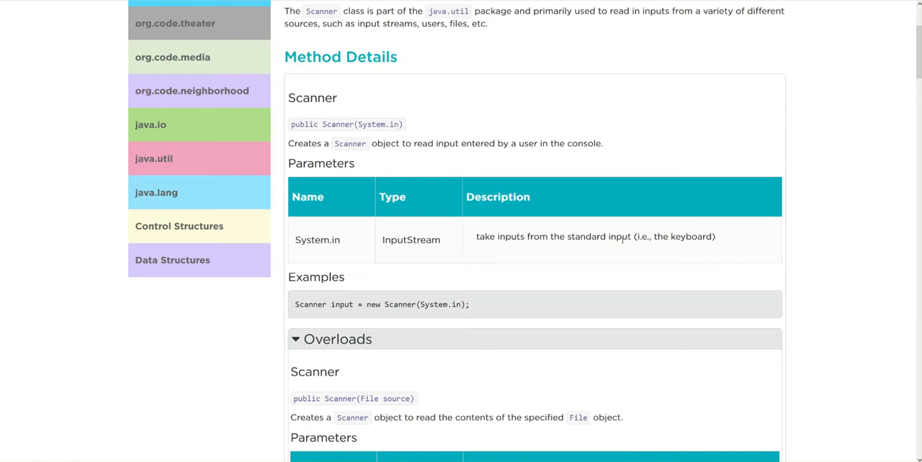
pyautogui.scroll(-3)
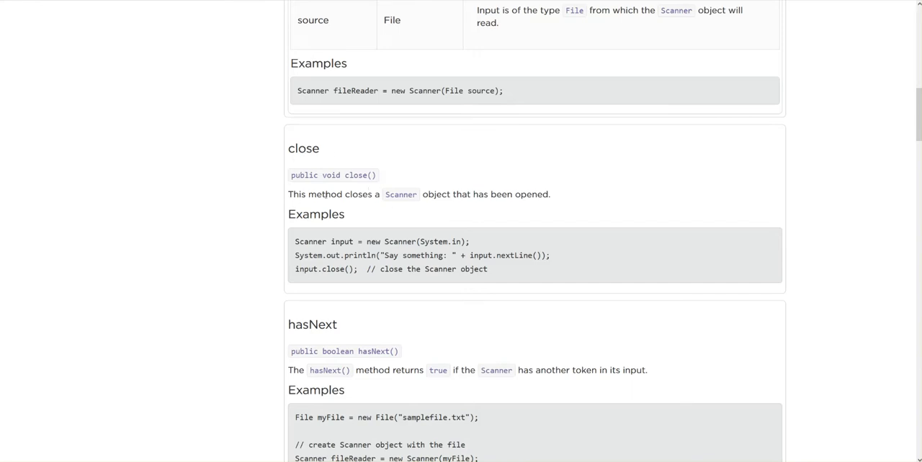
pyautogui.moveTo(359, 204)
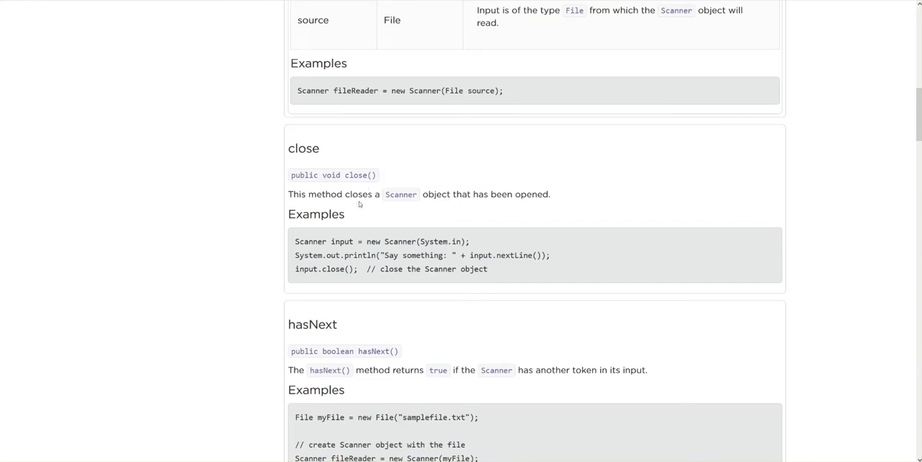
pyautogui.moveTo(353, 184)
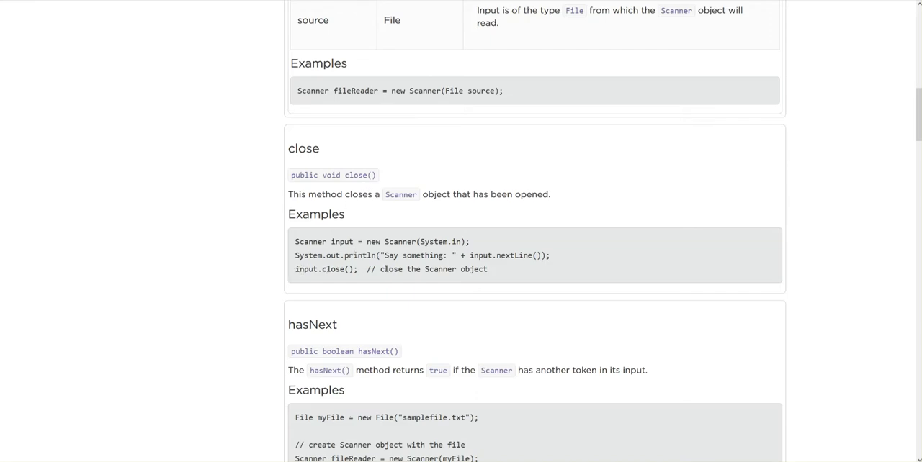
pyautogui.moveTo(465, 207)
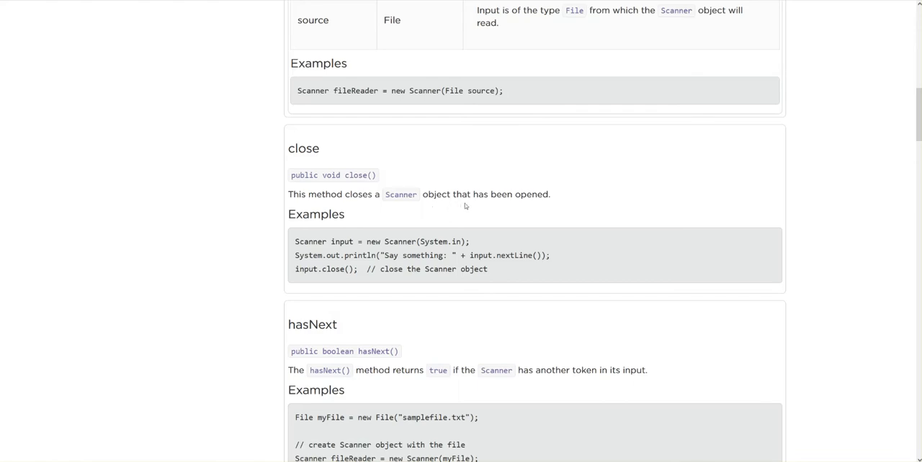
pyautogui.moveTo(498, 247)
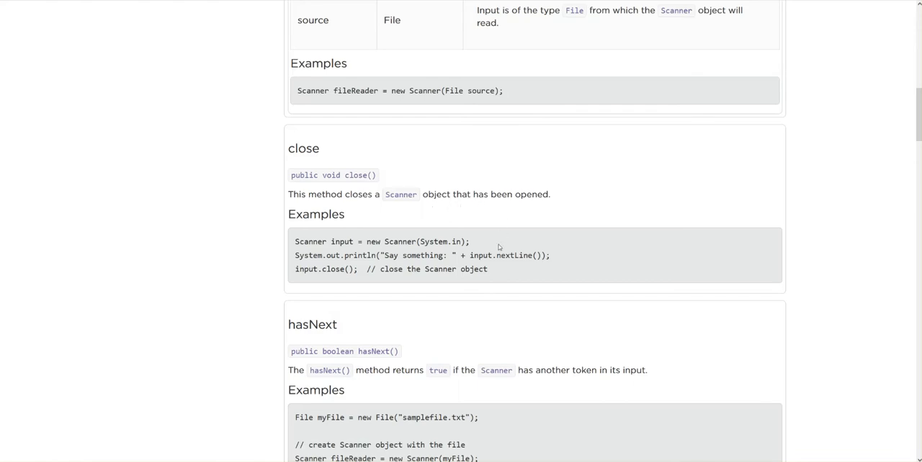
# Scroll past hasNextBoolean, hasNextDouble and hasNextLine to the next() entry with its first-name example.
pyautogui.scroll(-3)
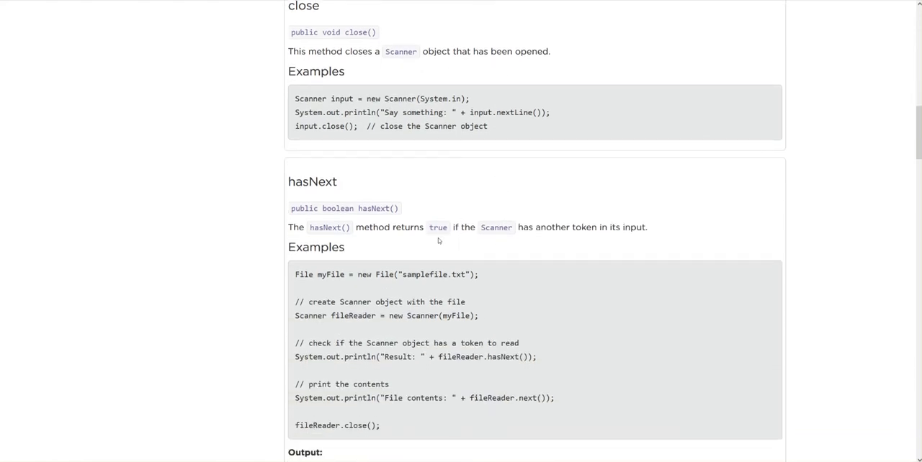
pyautogui.scroll(-3)
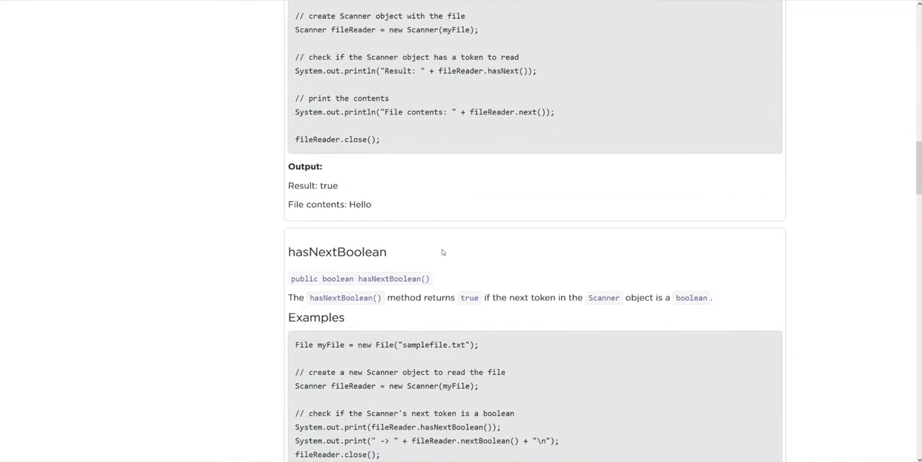
pyautogui.scroll(-3)
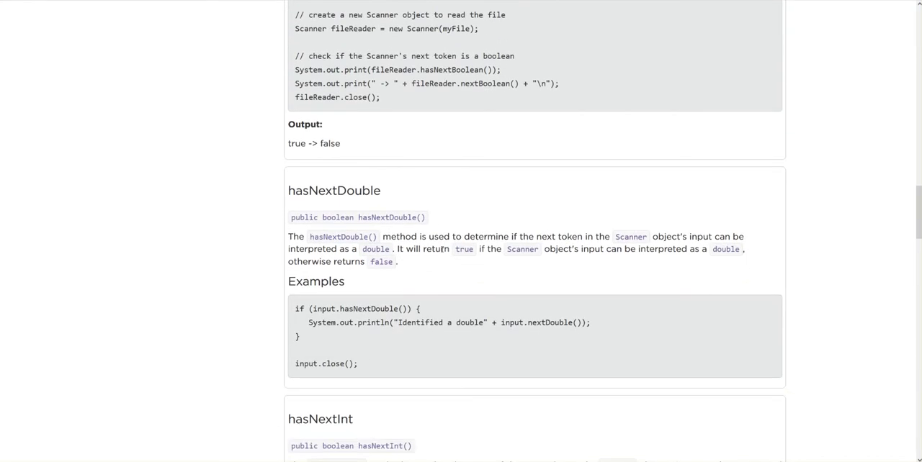
pyautogui.scroll(-3)
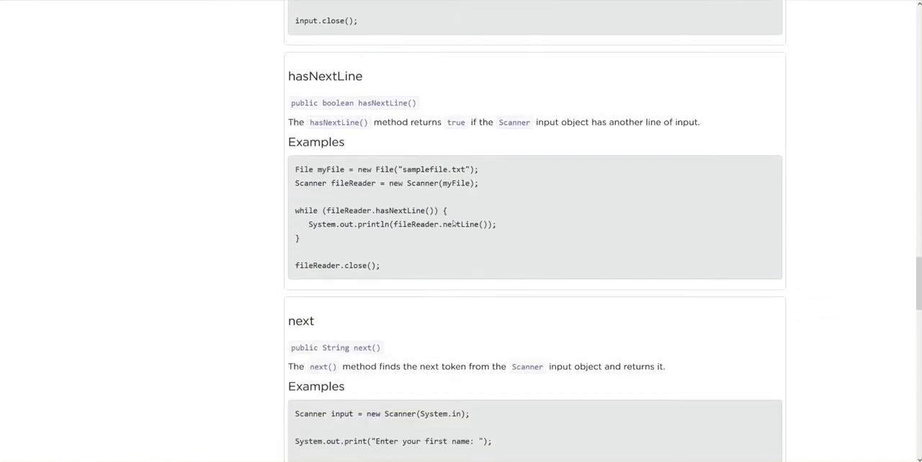
pyautogui.scroll(-3)
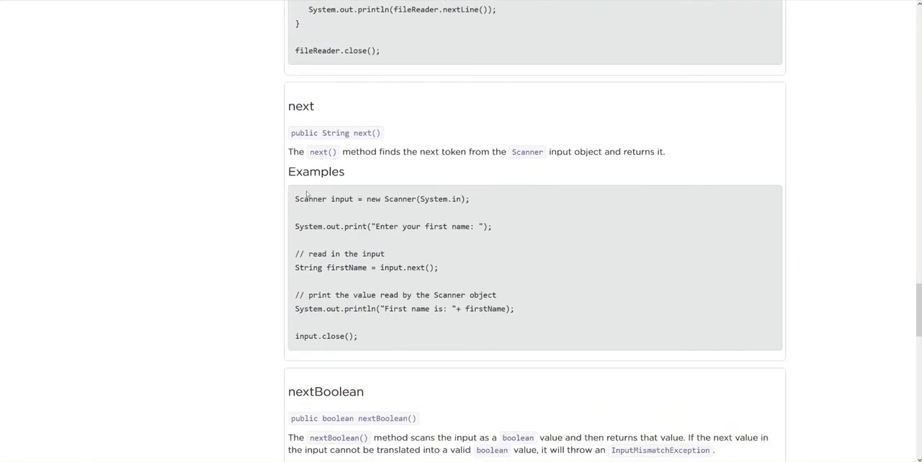
pyautogui.moveTo(387, 177)
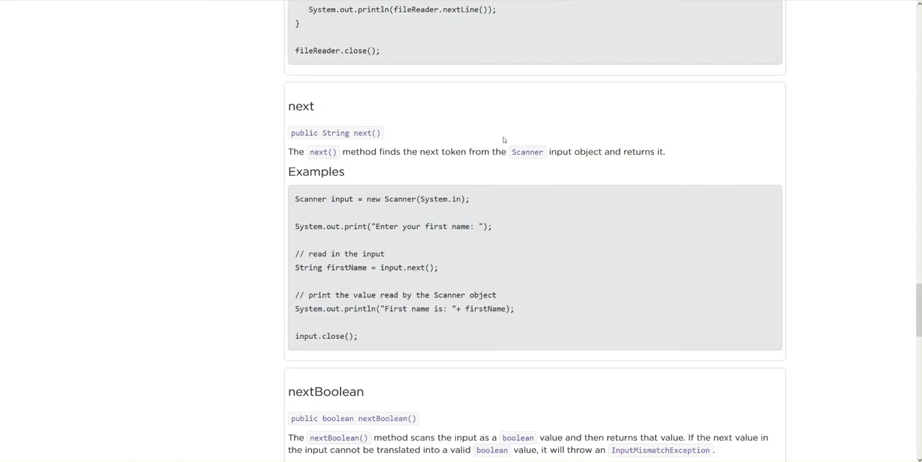
pyautogui.moveTo(590, 149)
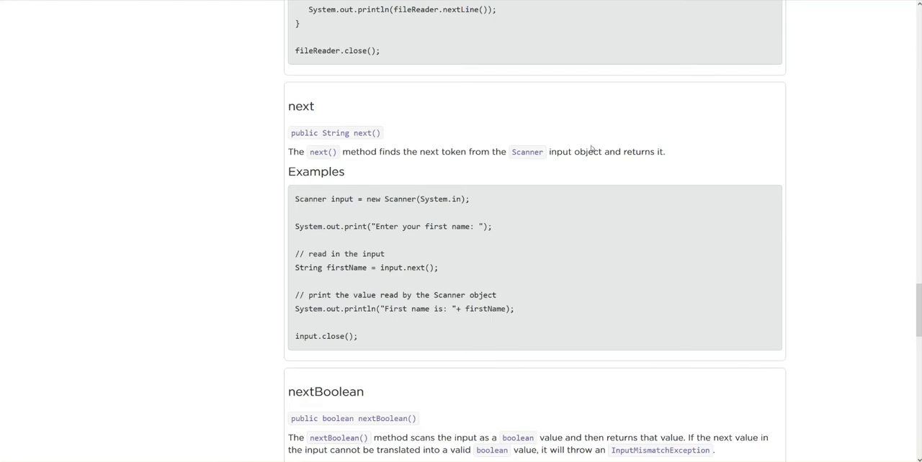
pyautogui.moveTo(325, 246)
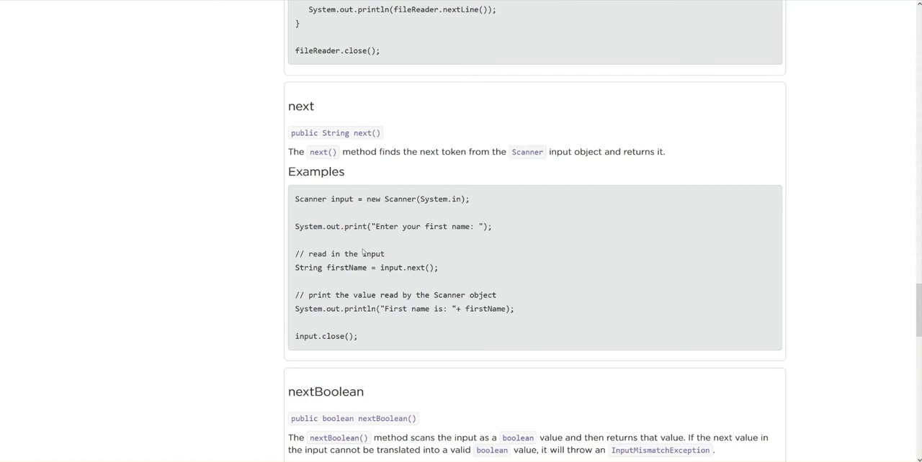
# Scroll through nextBoolean, nextDouble and nextInt to the final nextLine entry.
pyautogui.scroll(-3)
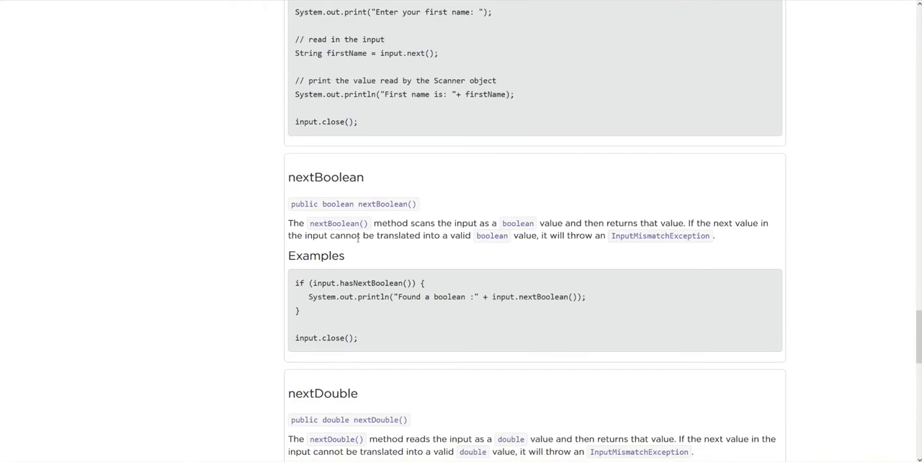
pyautogui.scroll(-3)
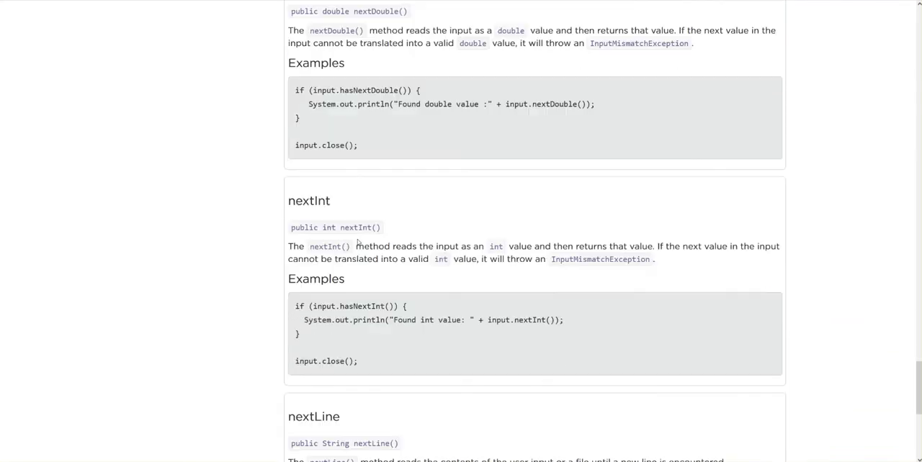
pyautogui.scroll(-3)
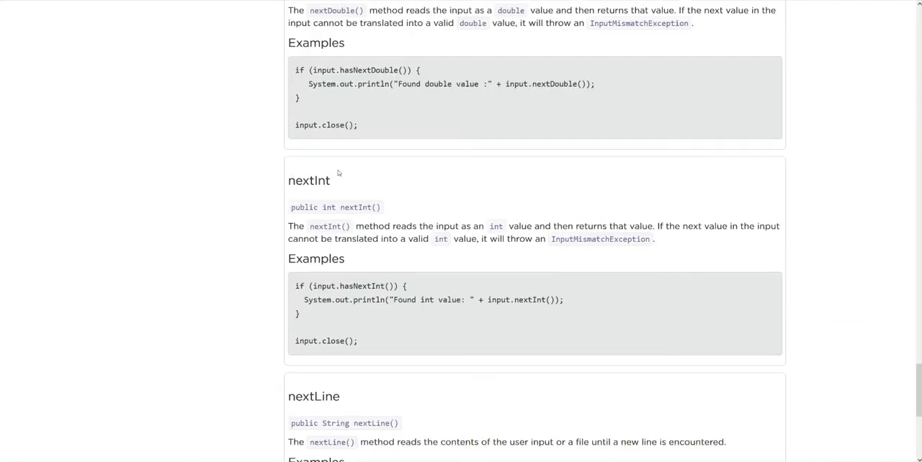
pyautogui.moveTo(318, 164)
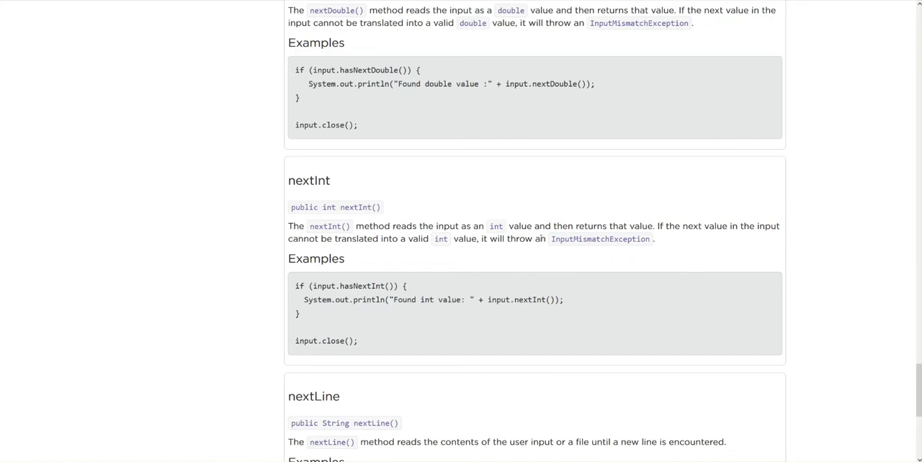
pyautogui.moveTo(538, 244)
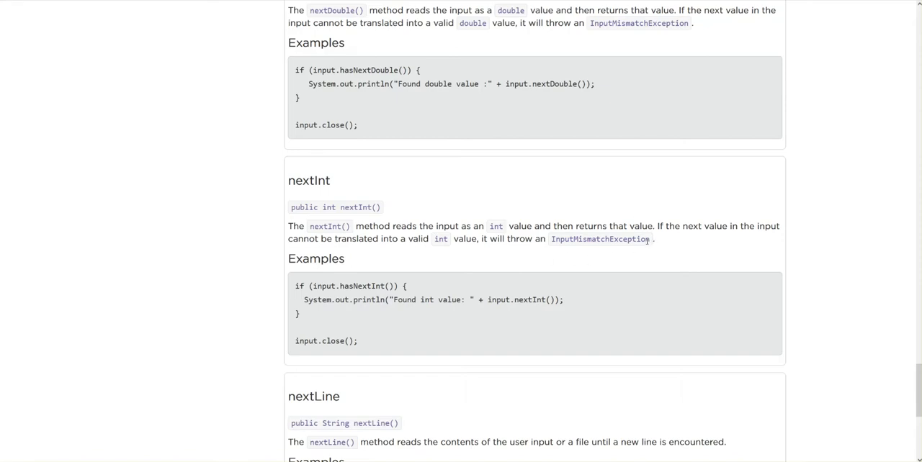
pyautogui.scroll(-3)
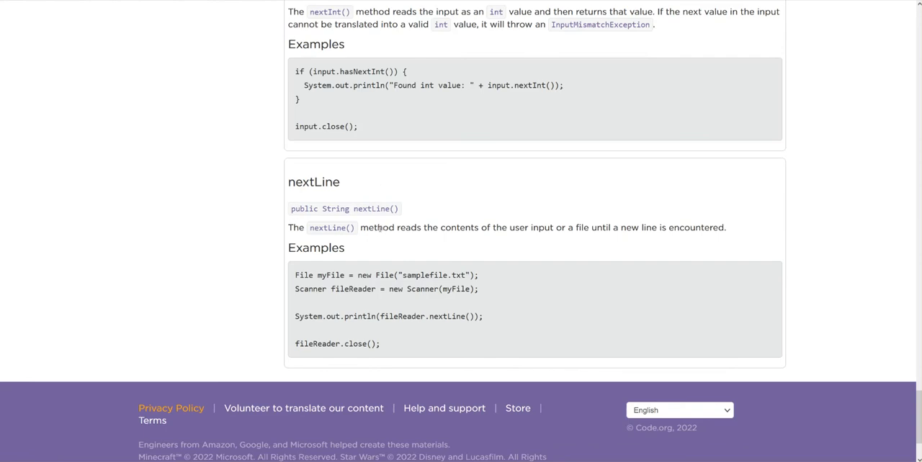
pyautogui.moveTo(541, 255)
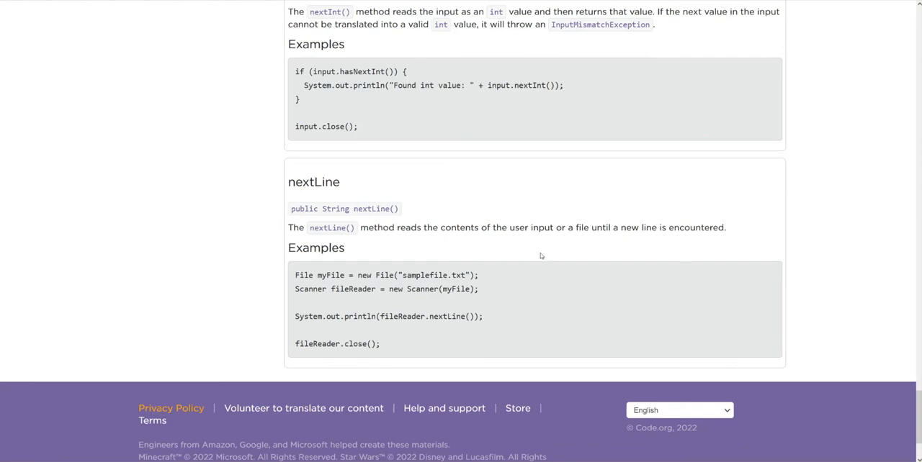
pyautogui.moveTo(532, 267)
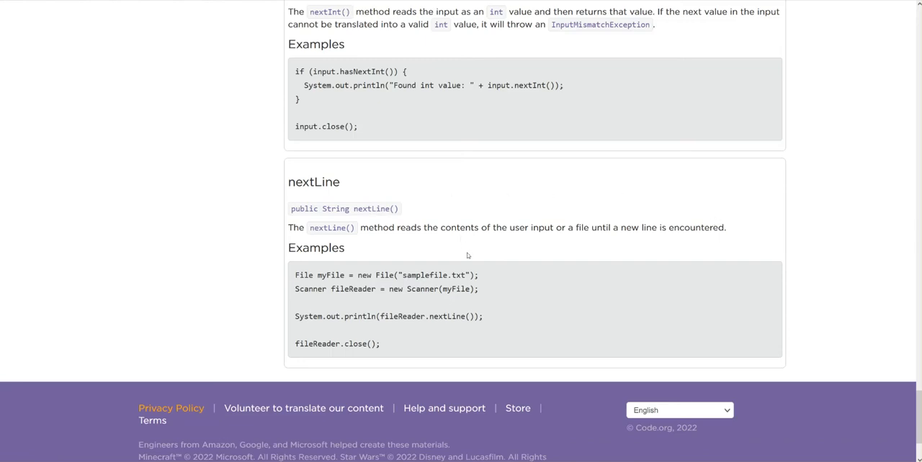
pyautogui.moveTo(451, 212)
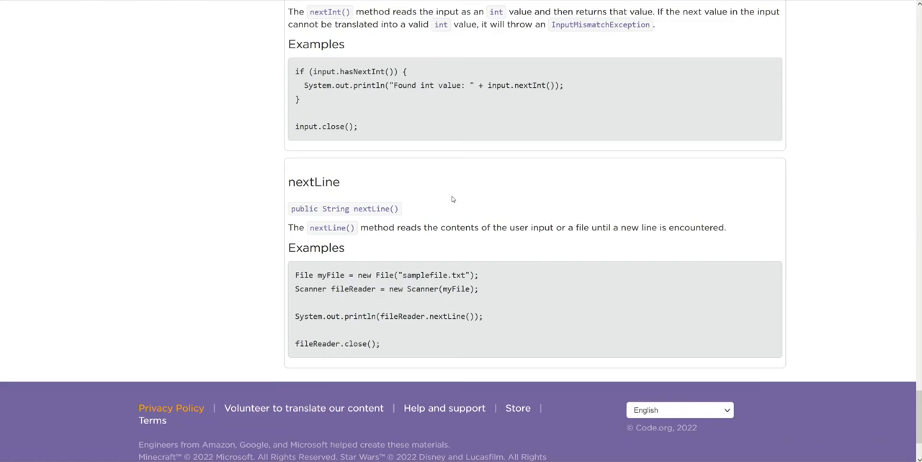
pyautogui.moveTo(561, 200)
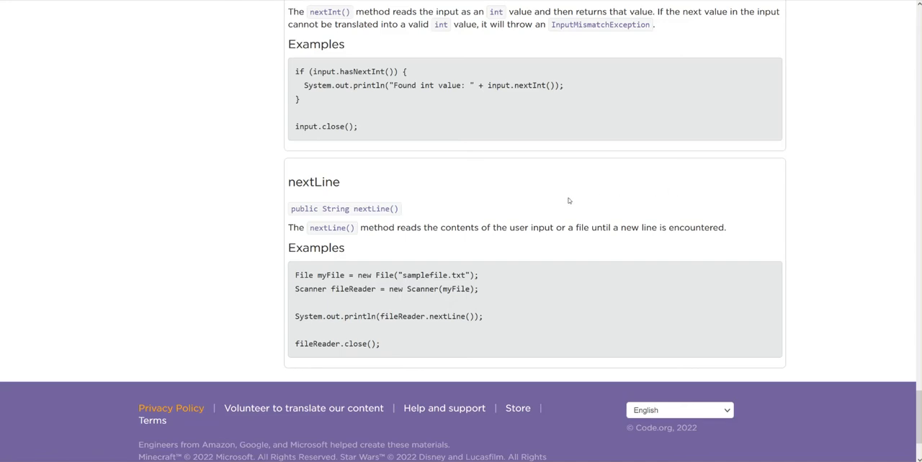
pyautogui.moveTo(396, 208)
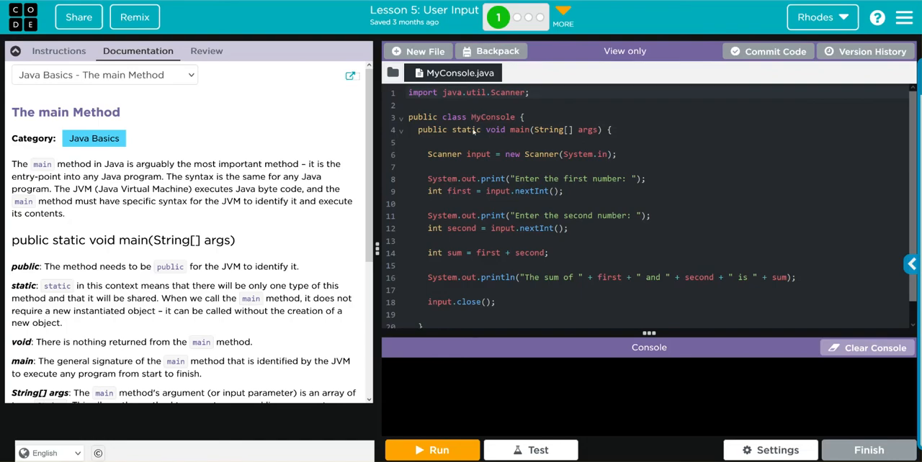
pyautogui.moveTo(486, 154)
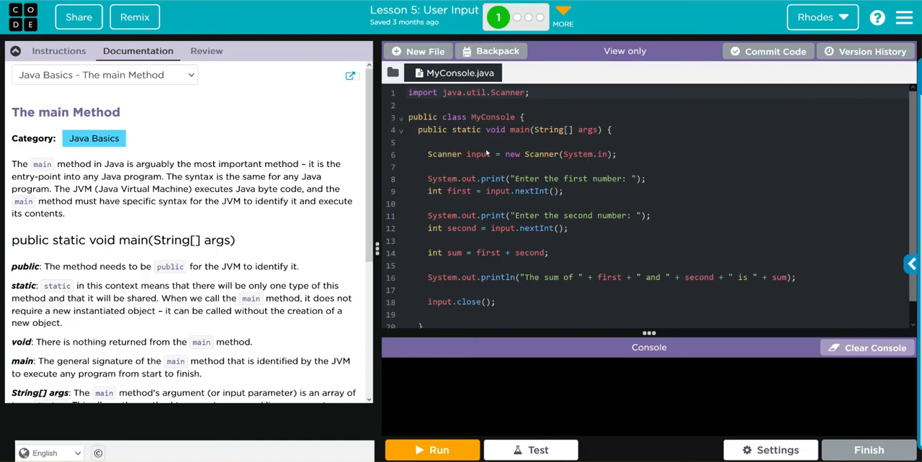
pyautogui.moveTo(576, 159)
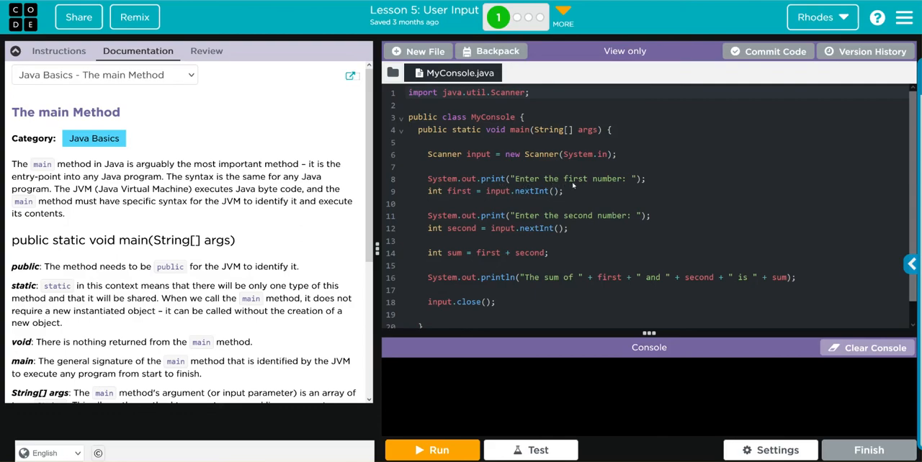
pyautogui.moveTo(491, 204)
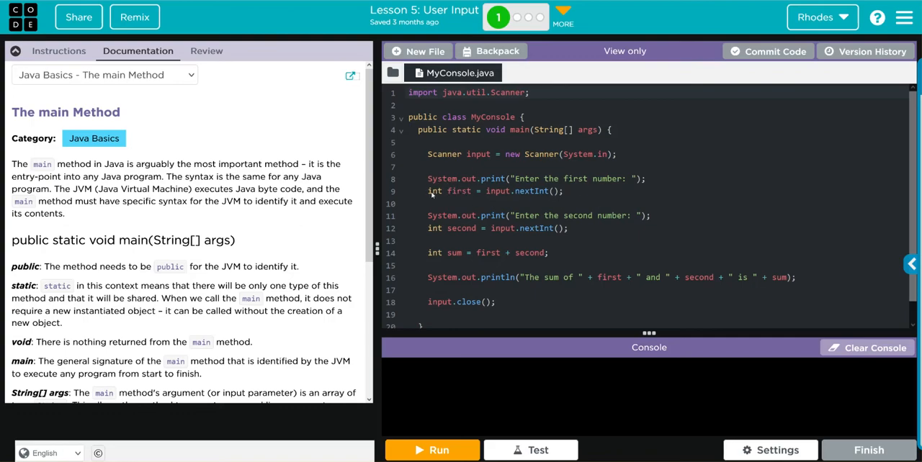
pyautogui.moveTo(482, 165)
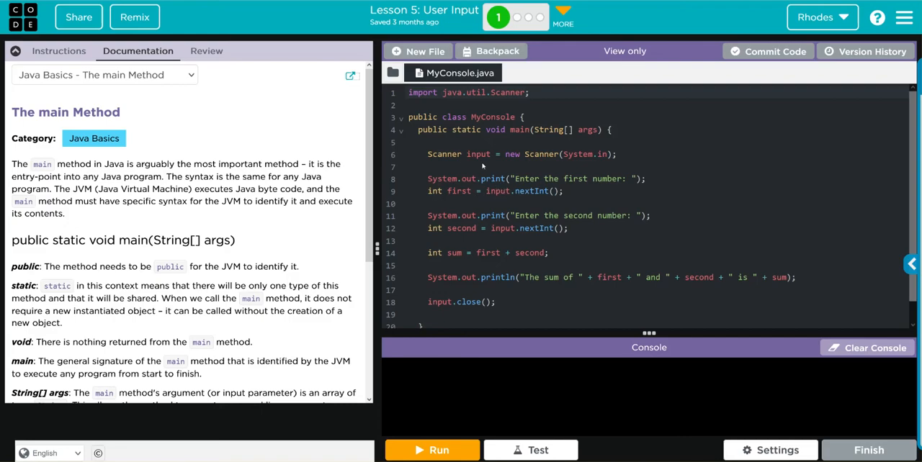
pyautogui.moveTo(472, 151)
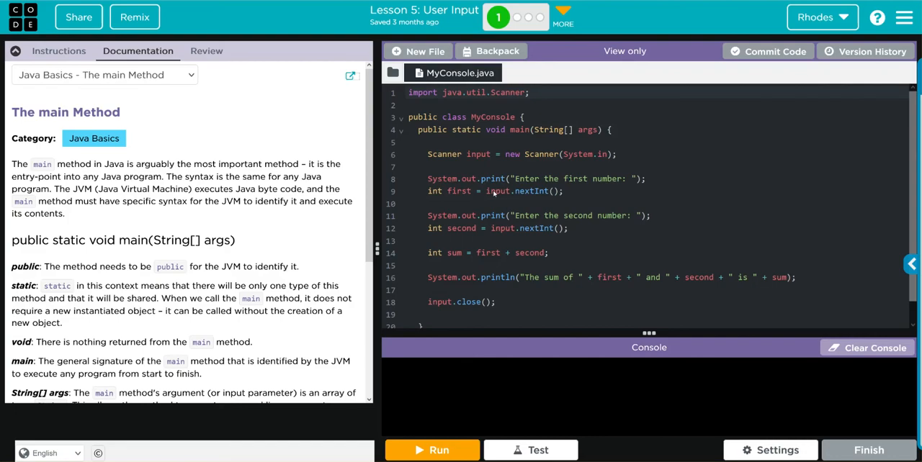
pyautogui.moveTo(496, 194)
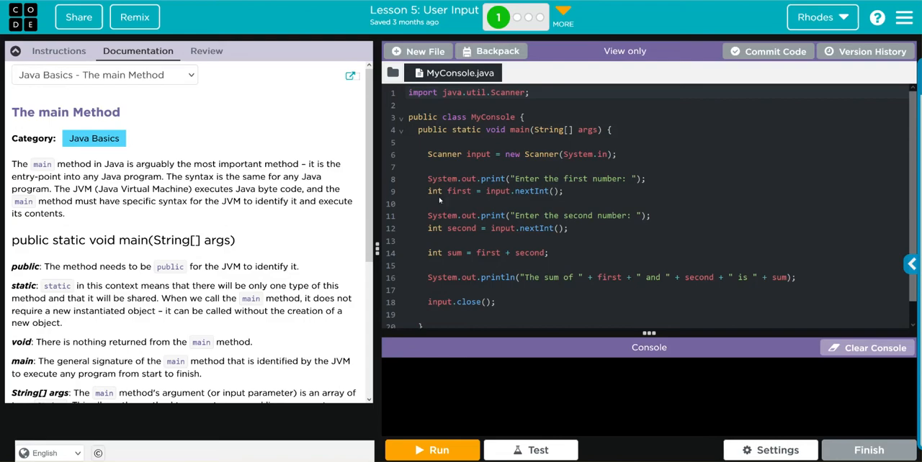
pyautogui.moveTo(460, 199)
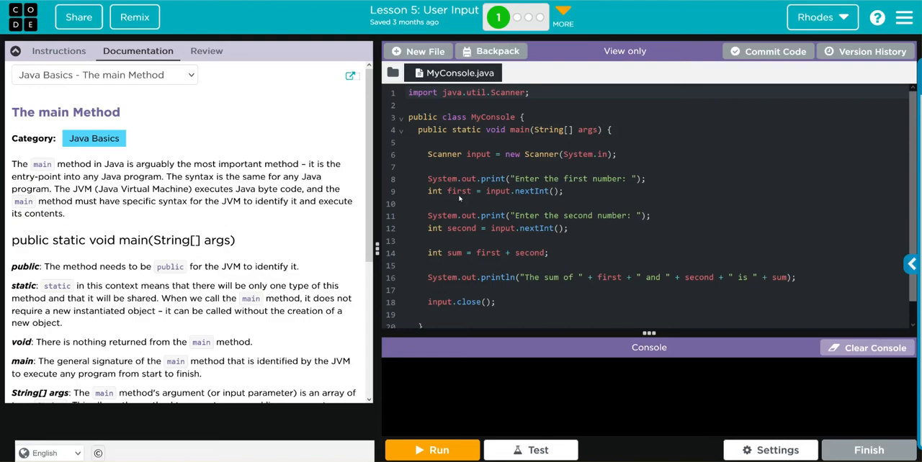
pyautogui.moveTo(473, 154)
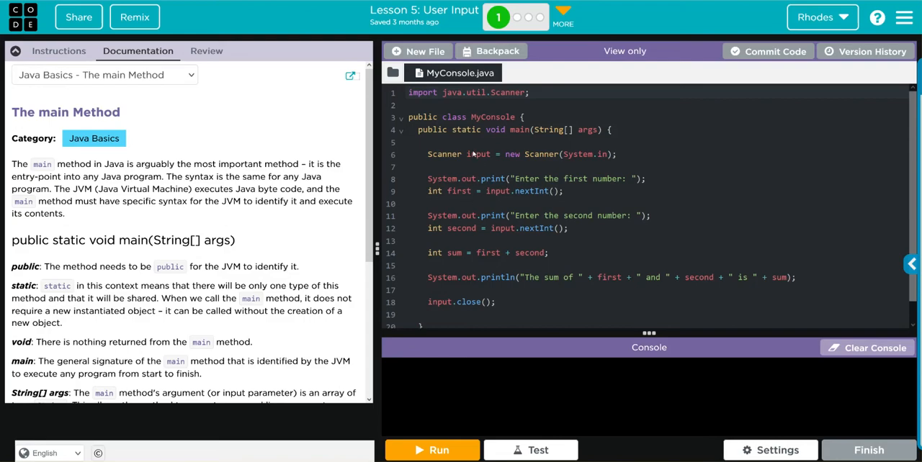
pyautogui.moveTo(506, 196)
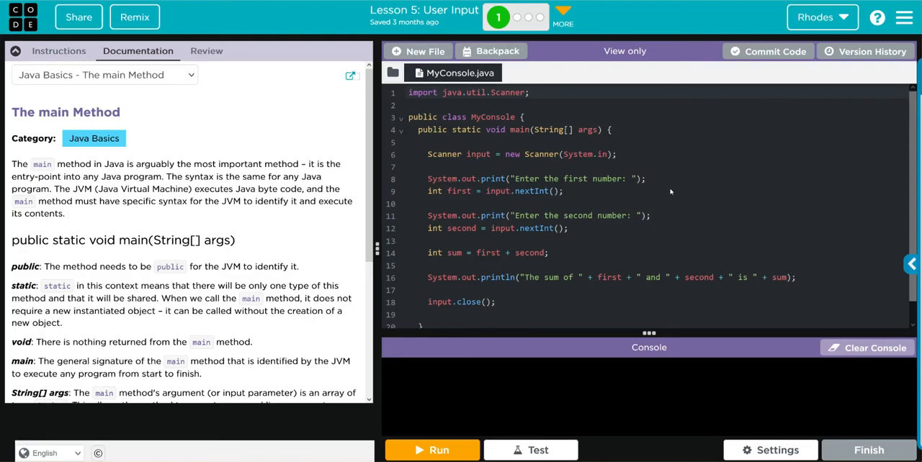
pyautogui.moveTo(443, 219)
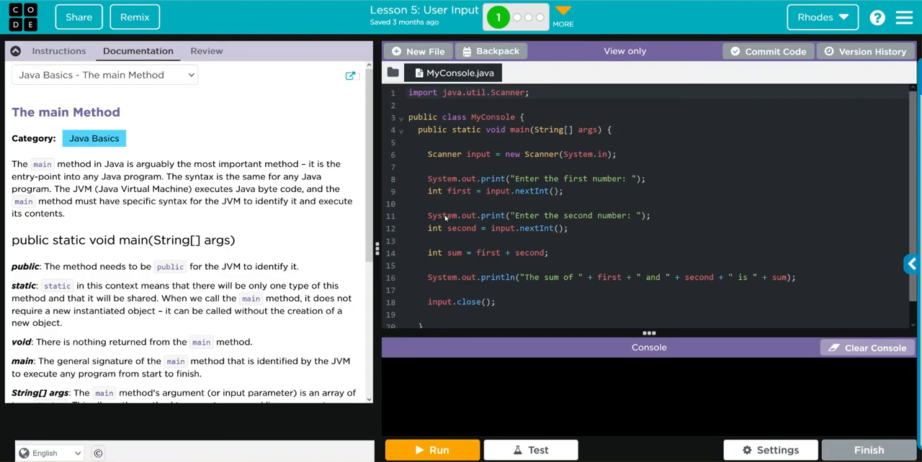
pyautogui.moveTo(515, 218)
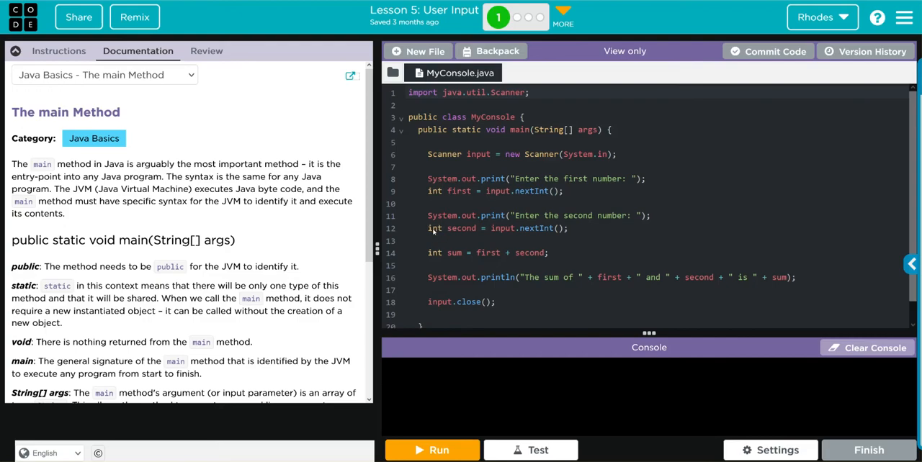
pyautogui.moveTo(503, 236)
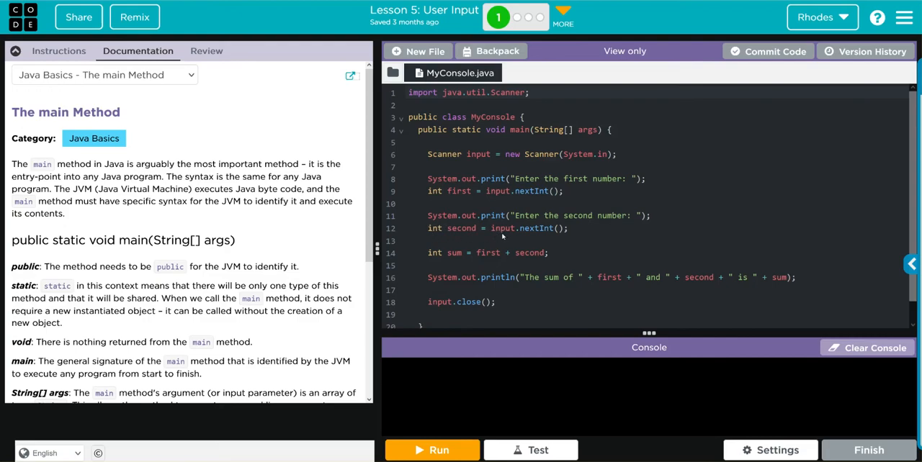
pyautogui.moveTo(504, 223)
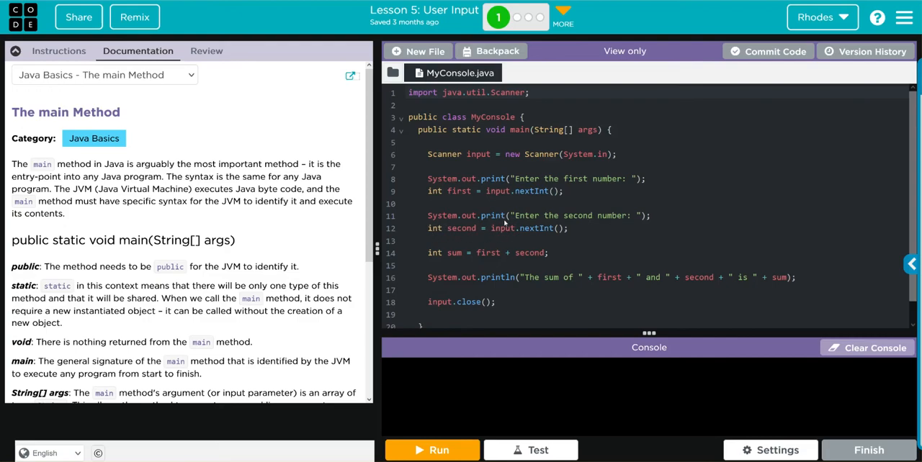
pyautogui.moveTo(634, 231)
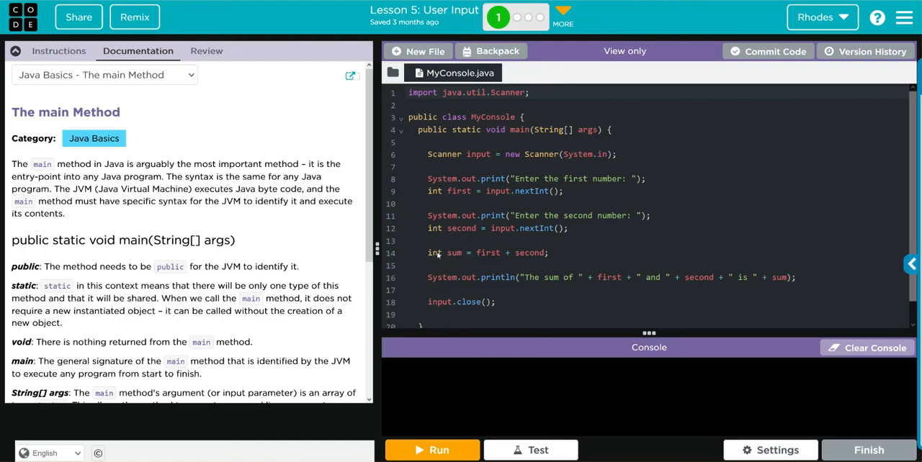
pyautogui.moveTo(489, 253)
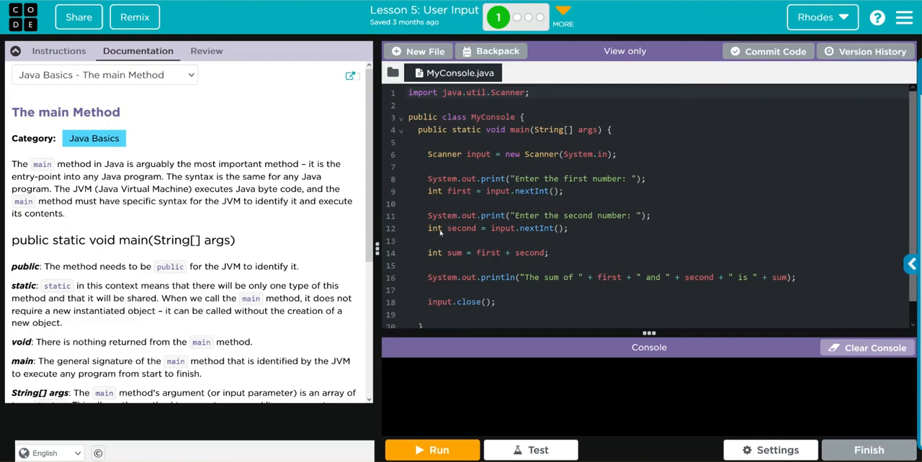
pyautogui.moveTo(439, 232)
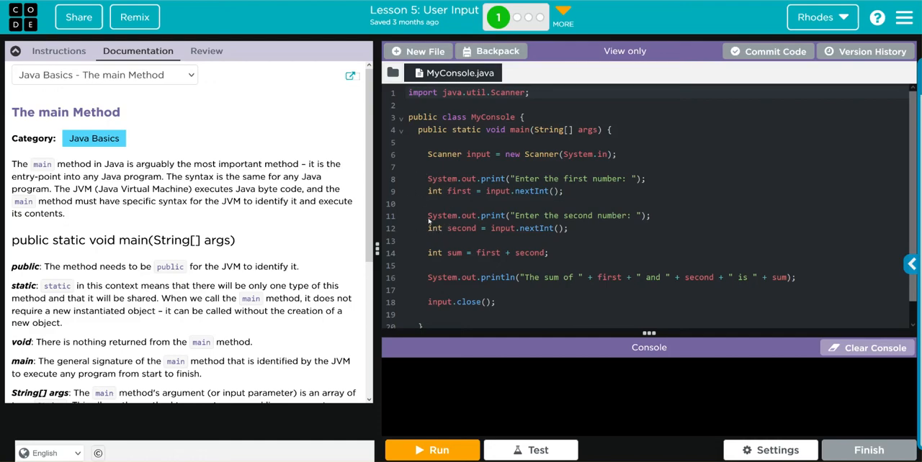
pyautogui.moveTo(443, 278)
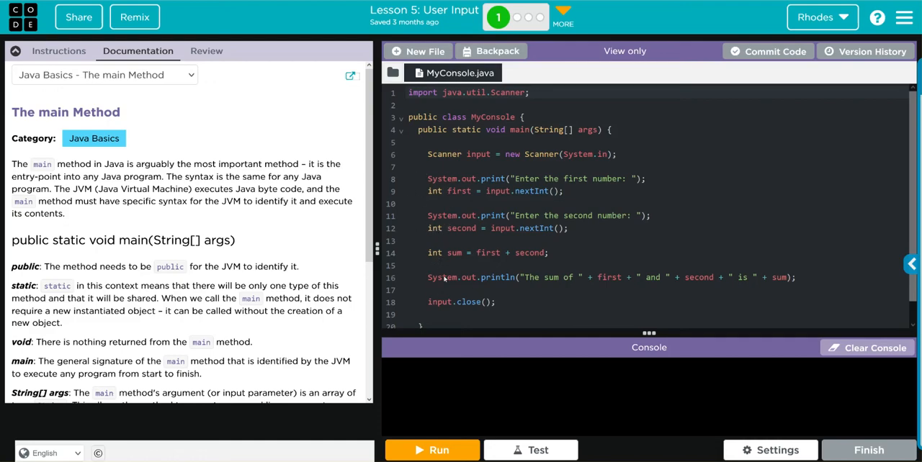
pyautogui.moveTo(466, 286)
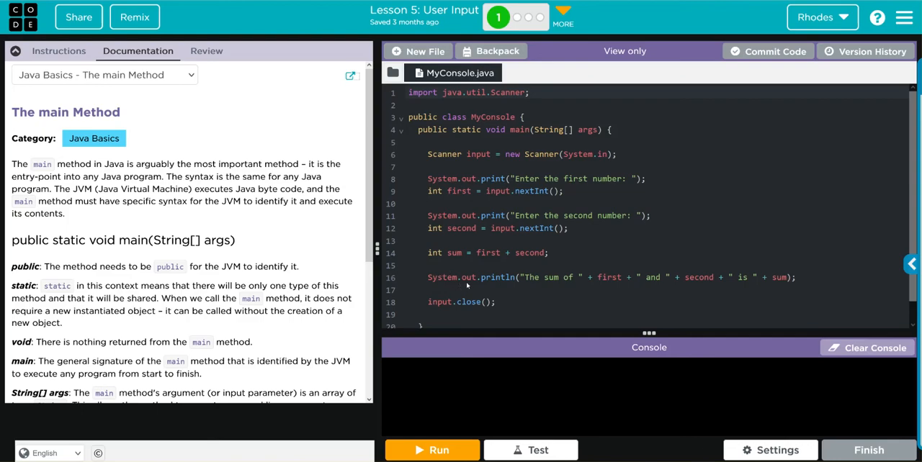
pyautogui.moveTo(617, 279)
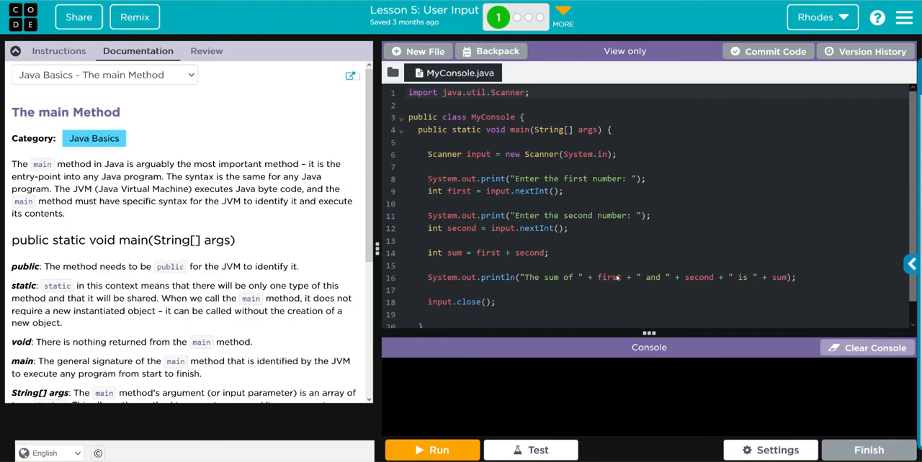
pyautogui.moveTo(694, 277)
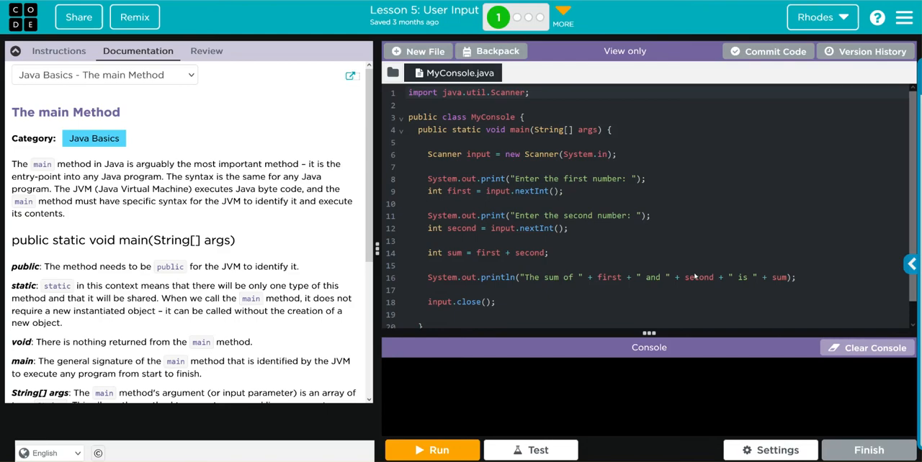
pyautogui.moveTo(668, 266)
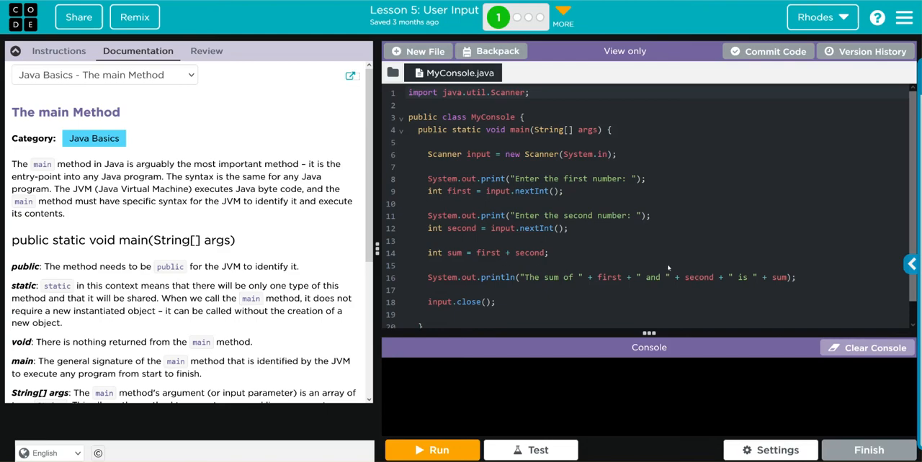
pyautogui.moveTo(510, 259)
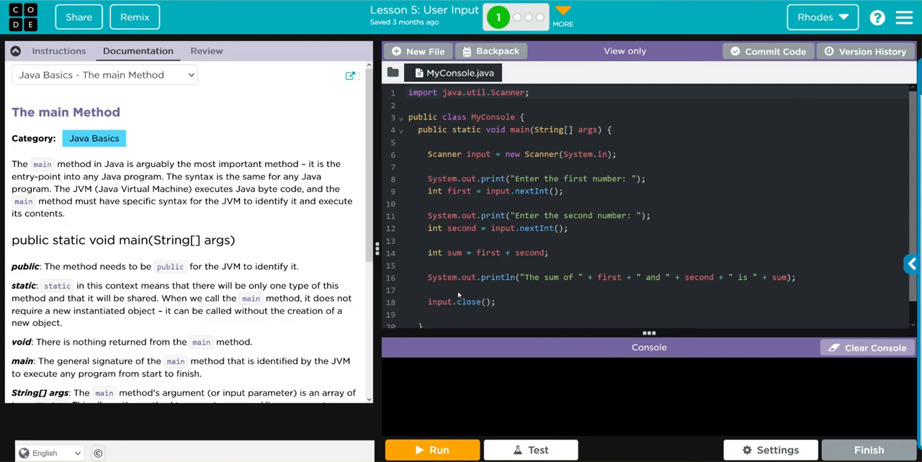
pyautogui.moveTo(500, 288)
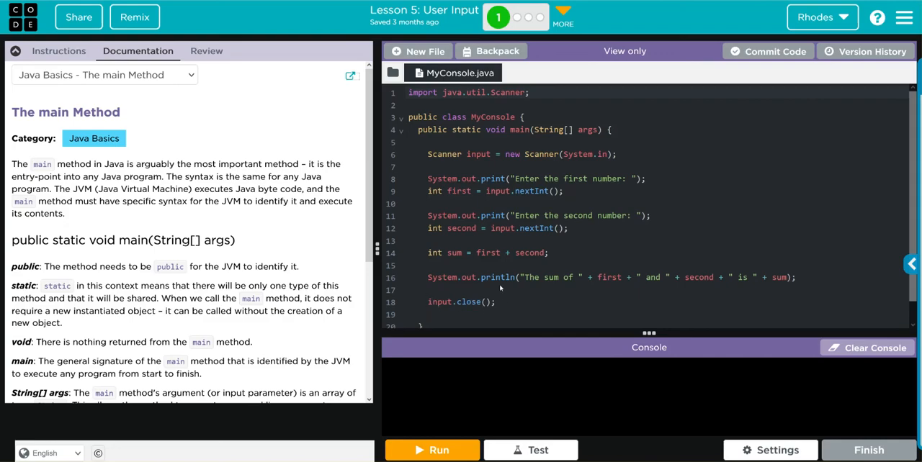
pyautogui.moveTo(485, 226)
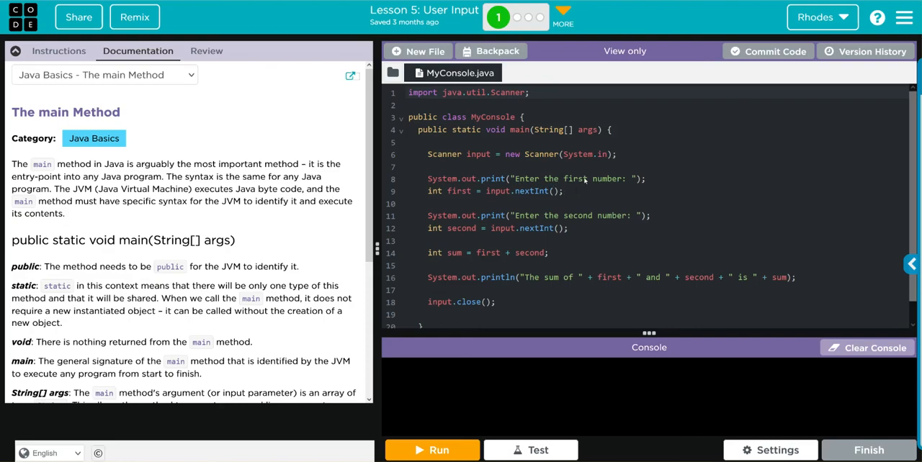
pyautogui.moveTo(547, 271)
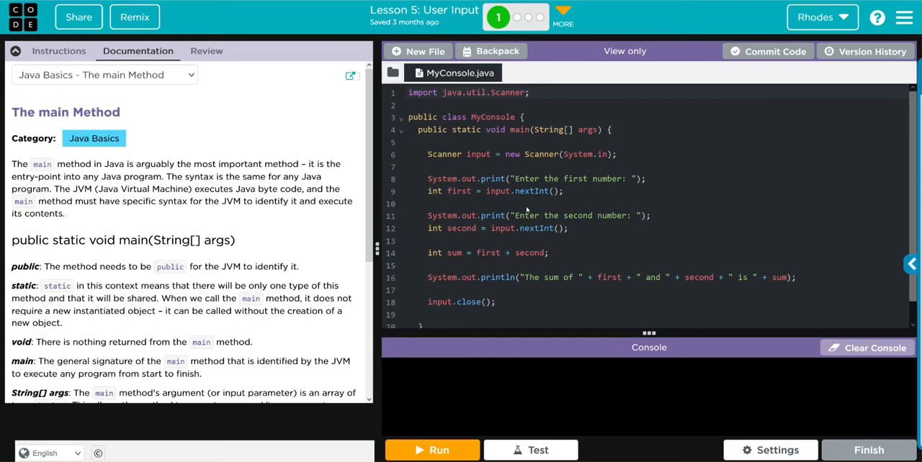
pyautogui.moveTo(656, 280)
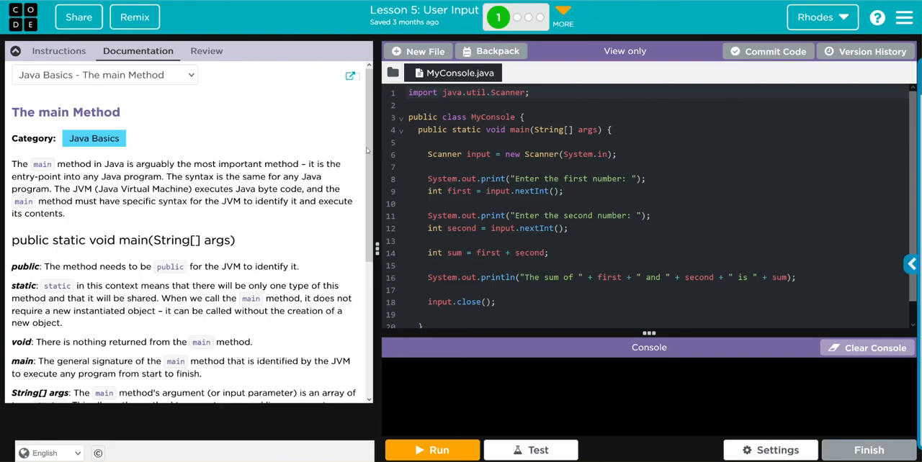
# Show the Instructions question, run MyConsole, and enter 2 and 5 as the numbers.
pyautogui.click(59, 50)
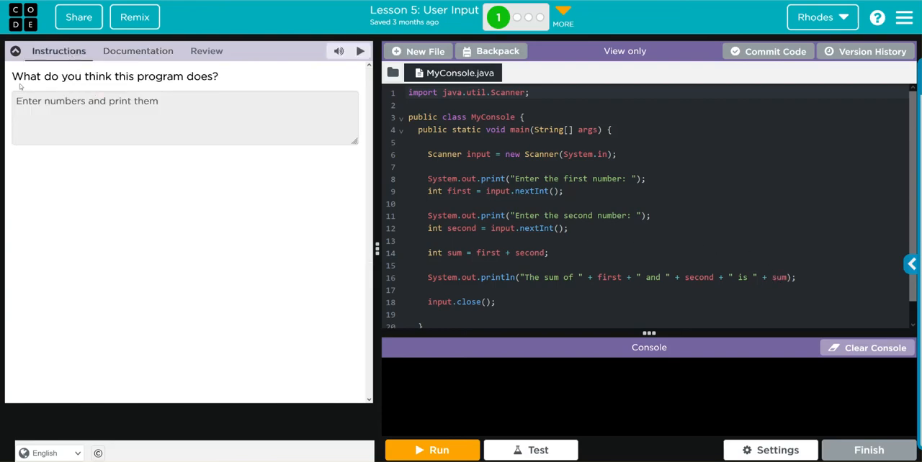
pyautogui.moveTo(188, 199)
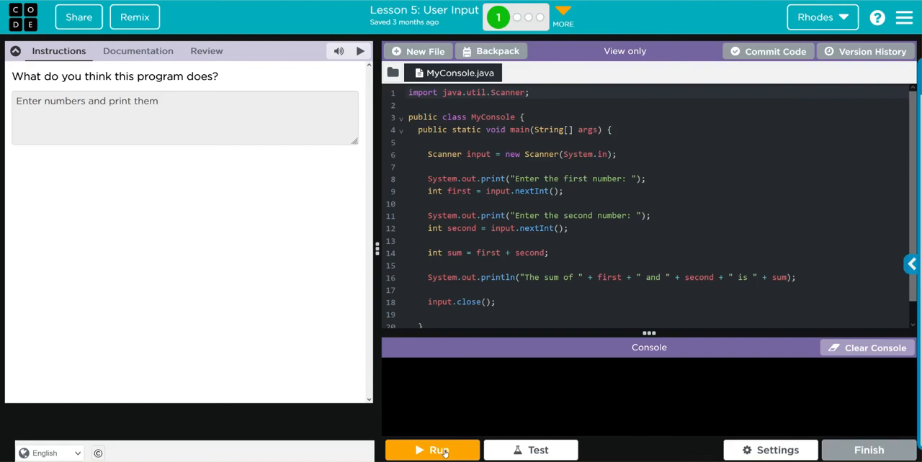
pyautogui.click(432, 450)
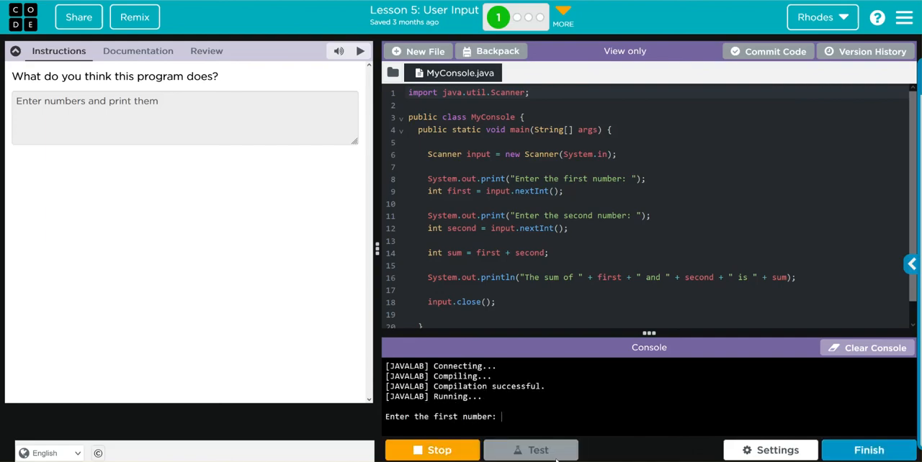
pyautogui.write('2')
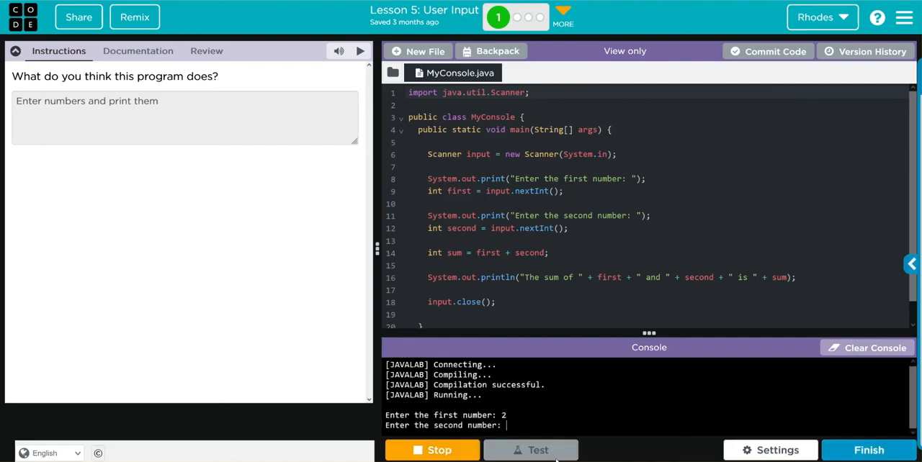
pyautogui.write('5')
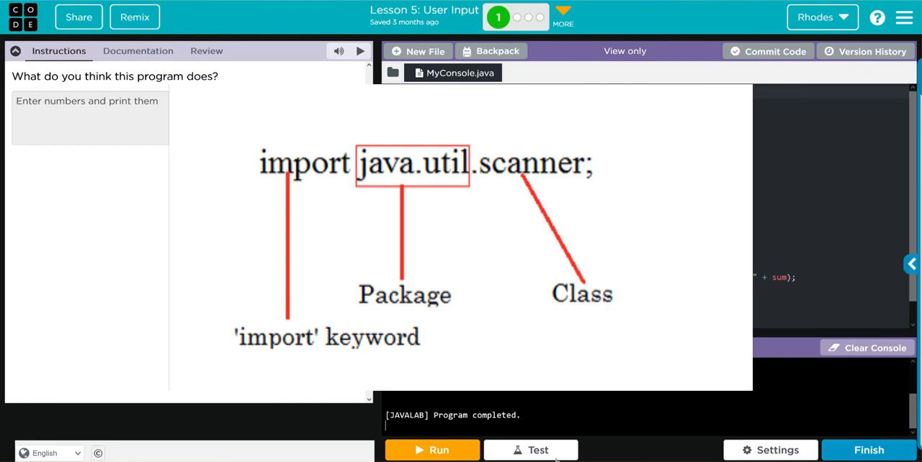
pyautogui.click(432, 450)
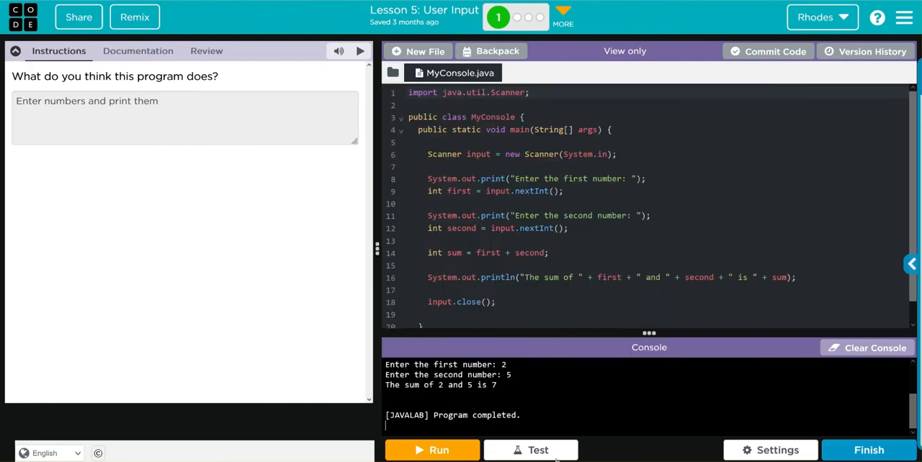